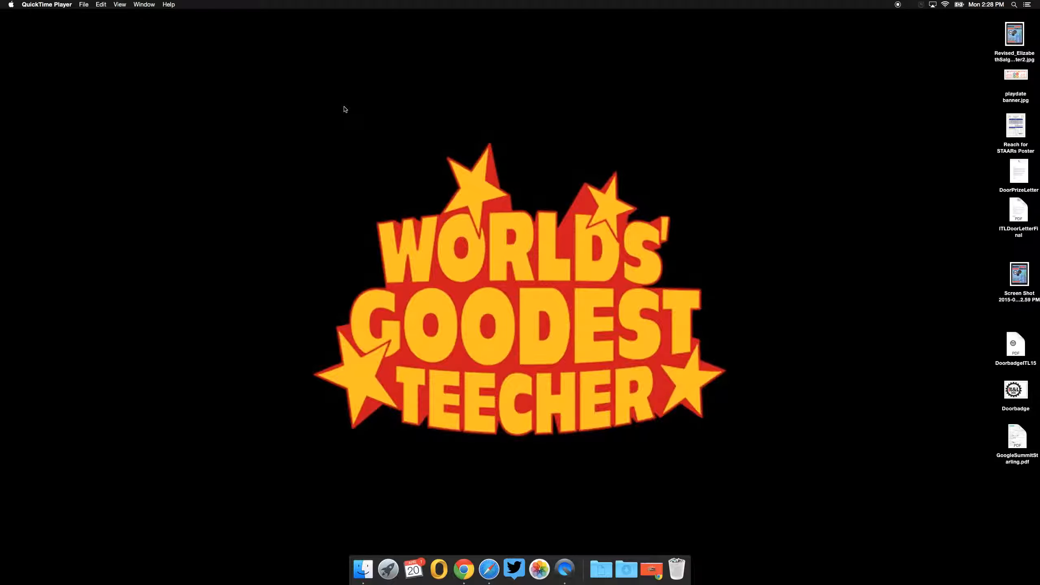
pyautogui.moveTo(204, 103)
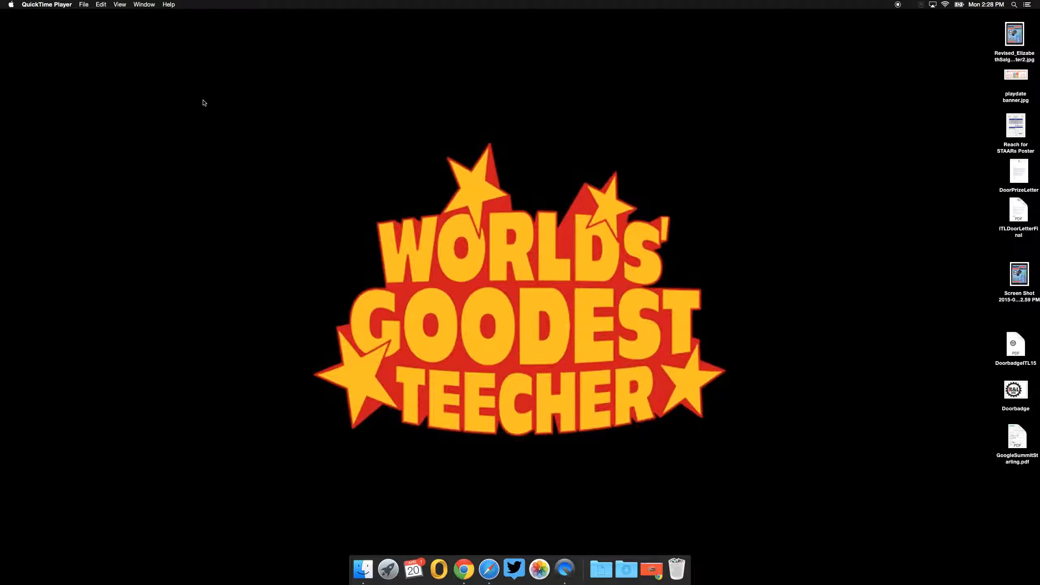
pyautogui.moveTo(525, 282)
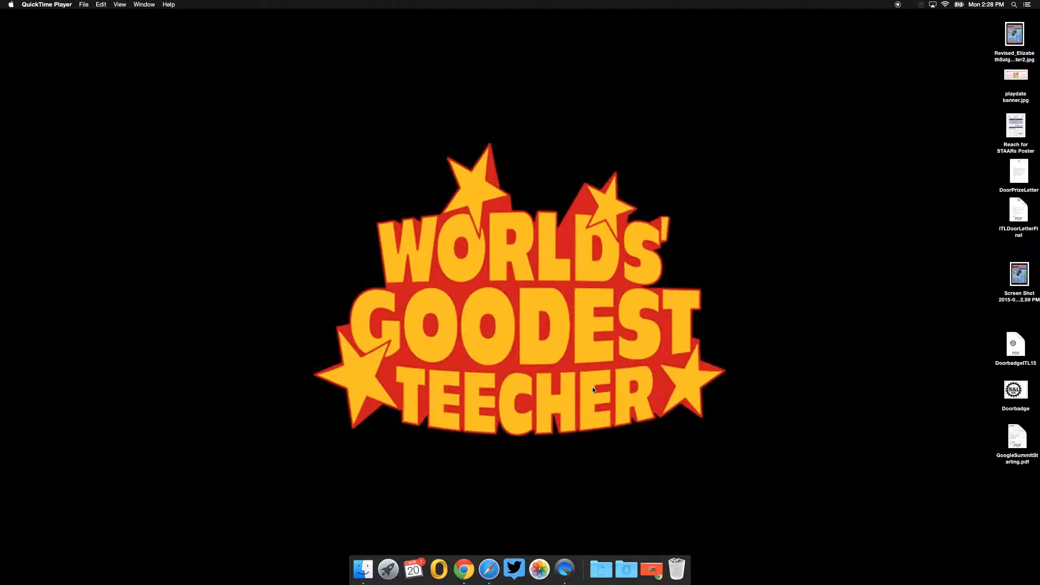
pyautogui.moveTo(535, 458)
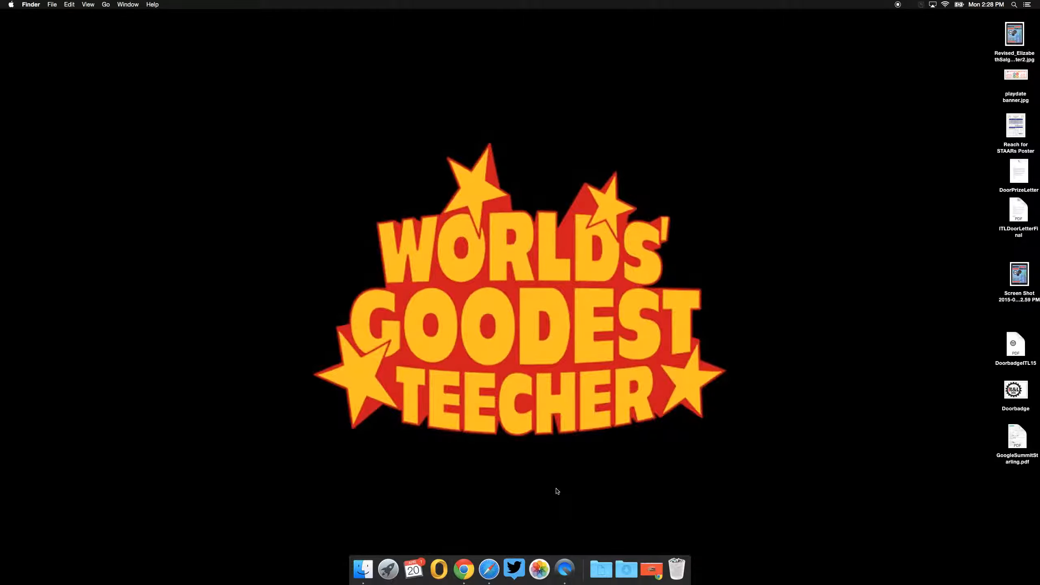
pyautogui.moveTo(439, 569)
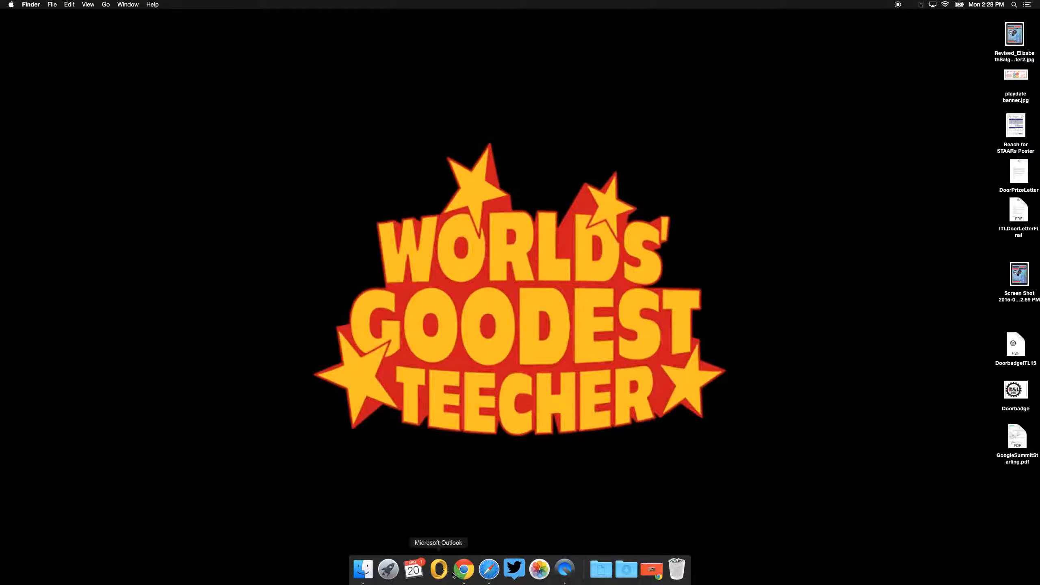
pyautogui.moveTo(320, 386)
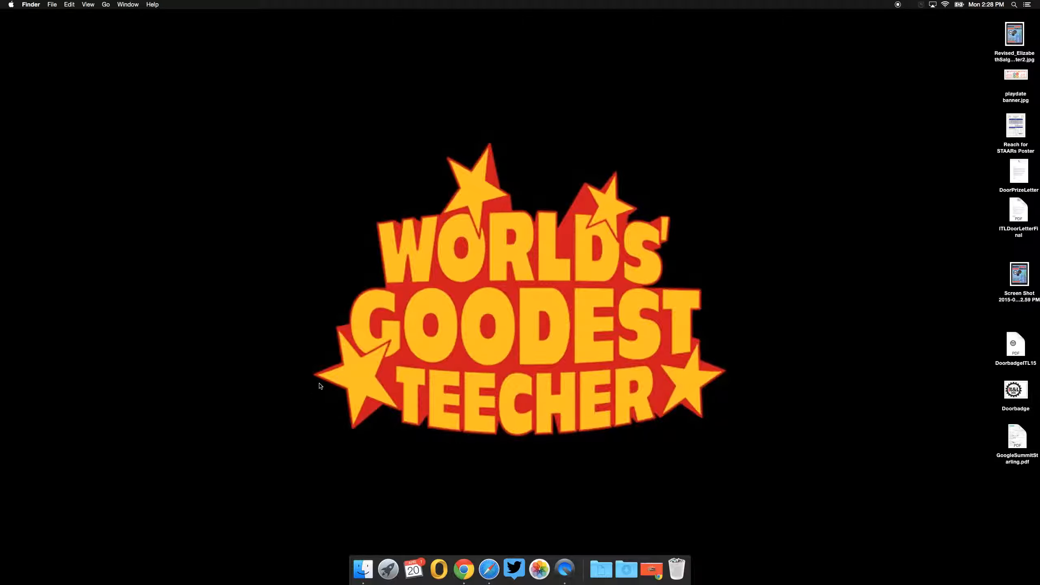
pyautogui.moveTo(497, 489)
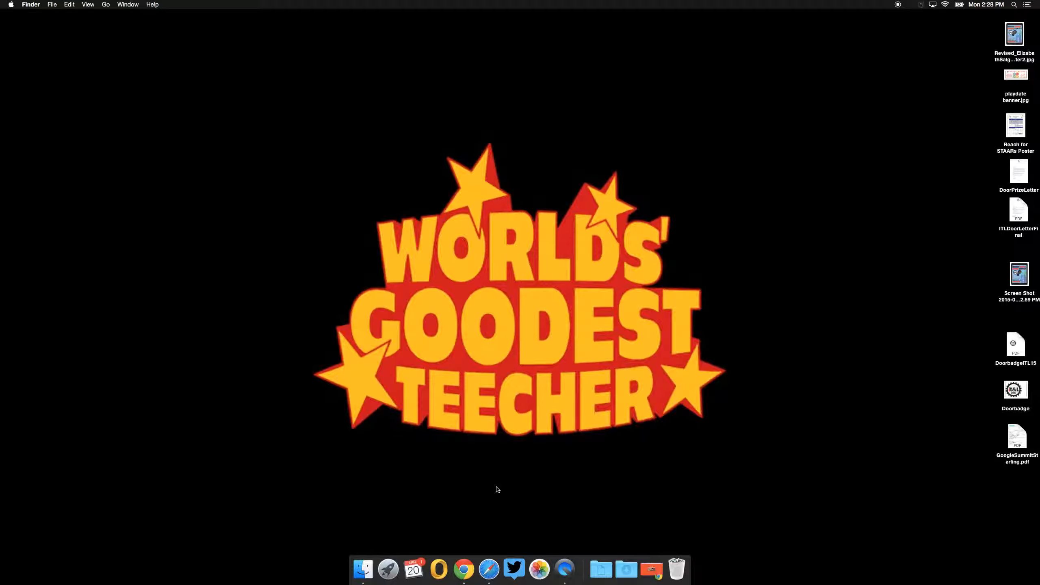
pyautogui.moveTo(420, 512)
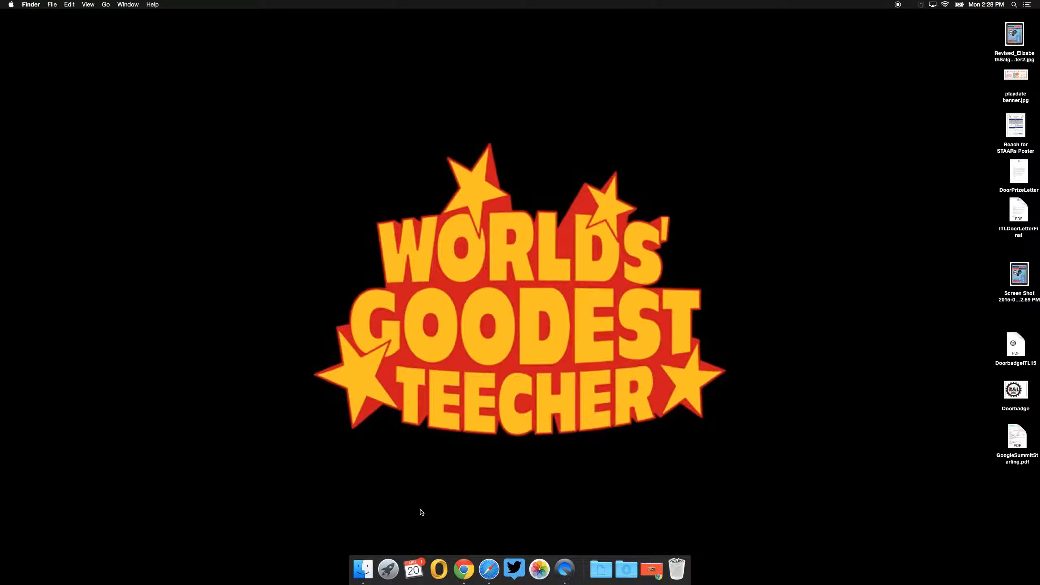
pyautogui.moveTo(416, 535)
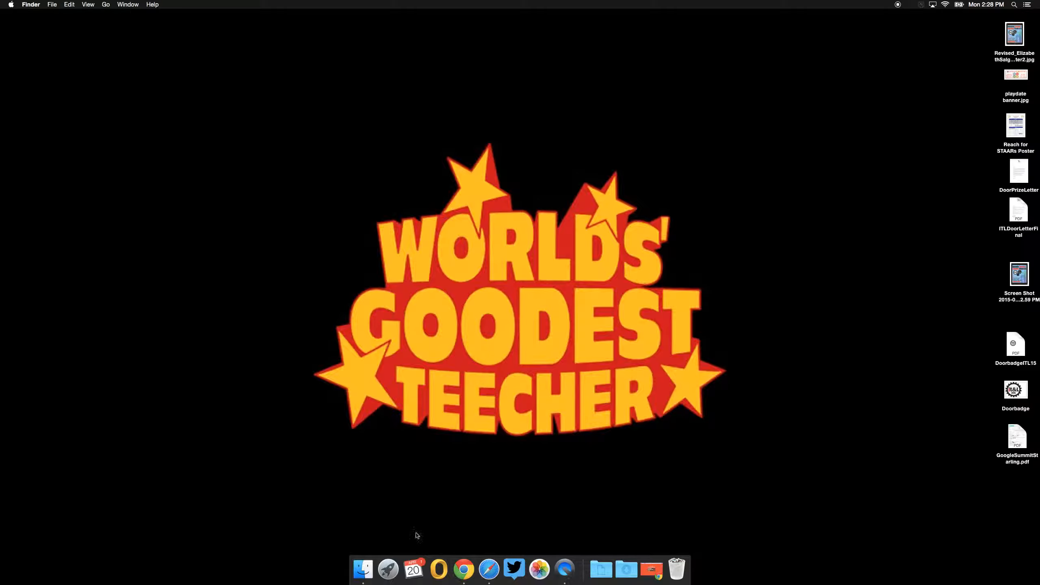
pyautogui.moveTo(464, 569)
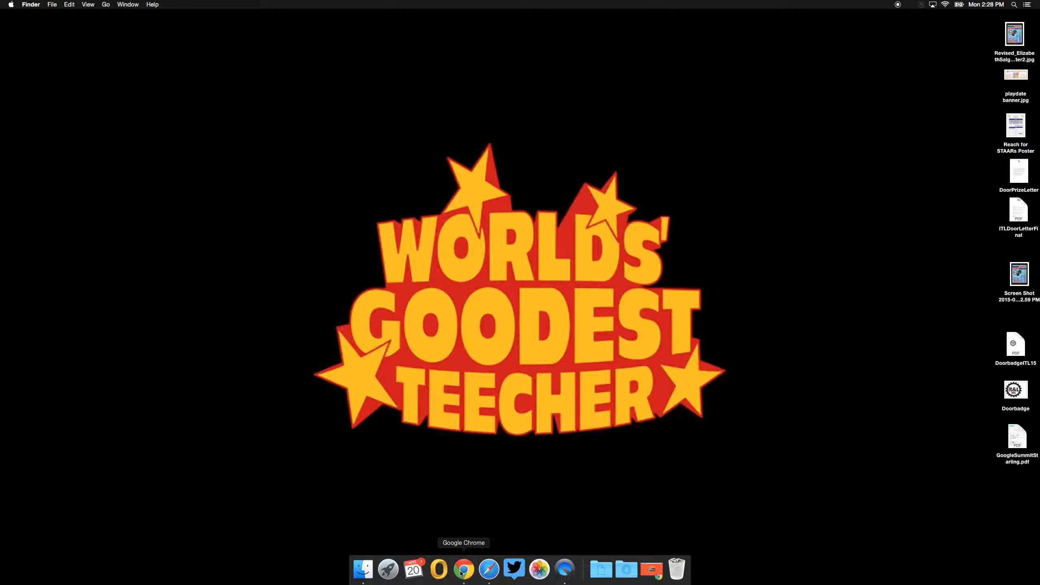
# - Bring the Twitter home feed forward in Chrome and start a search
pyautogui.click(464, 569)
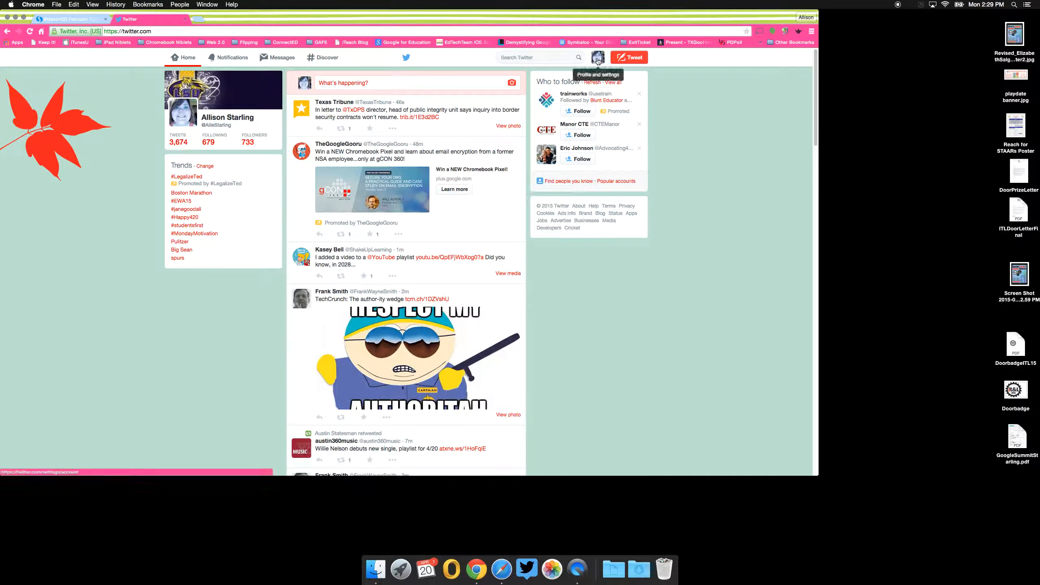
pyautogui.moveTo(749, 186)
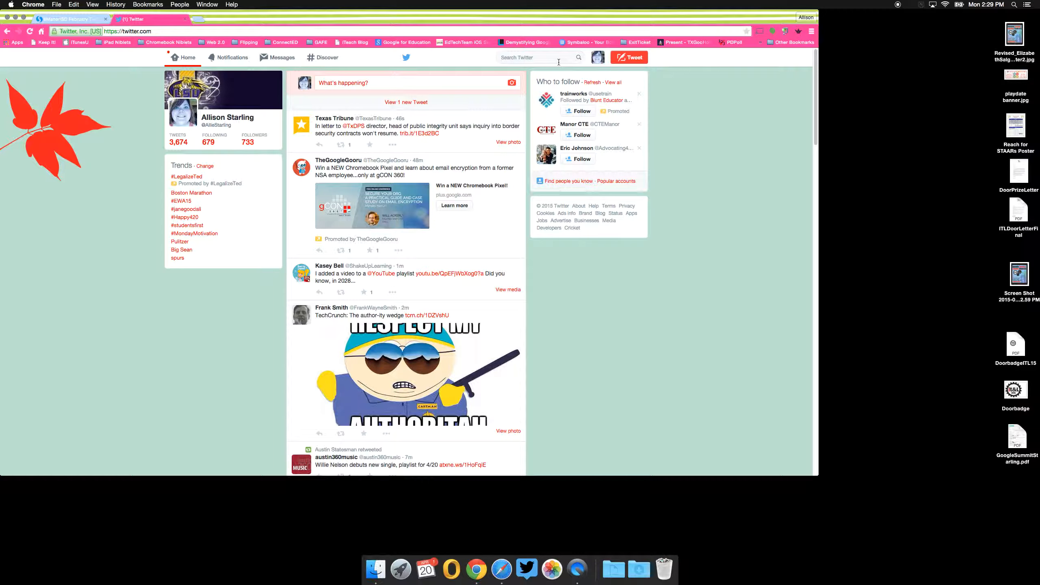
pyautogui.click(530, 57)
pyautogui.write('#ManorISD')
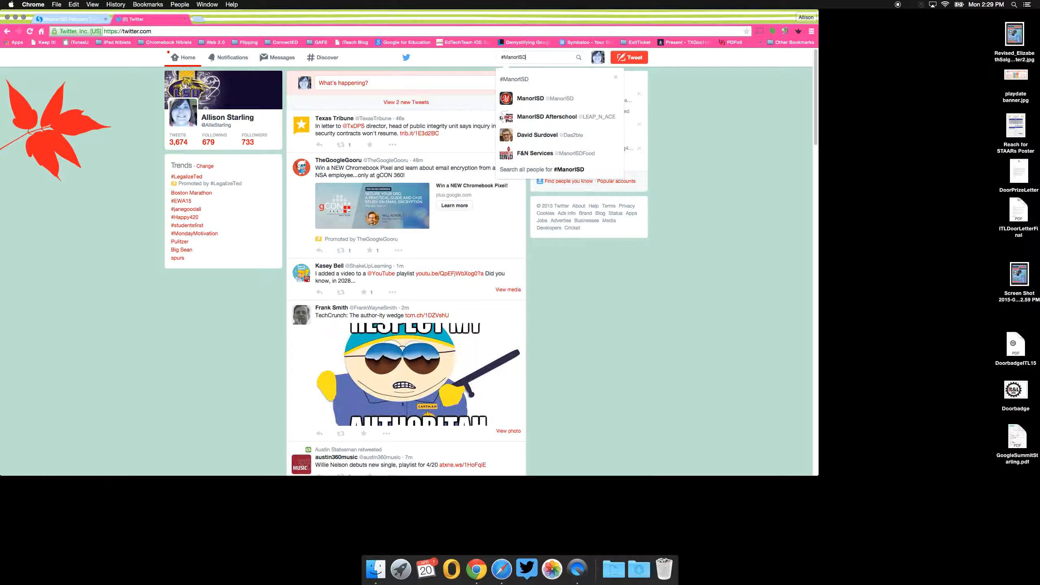
pyautogui.moveTo(560, 98)
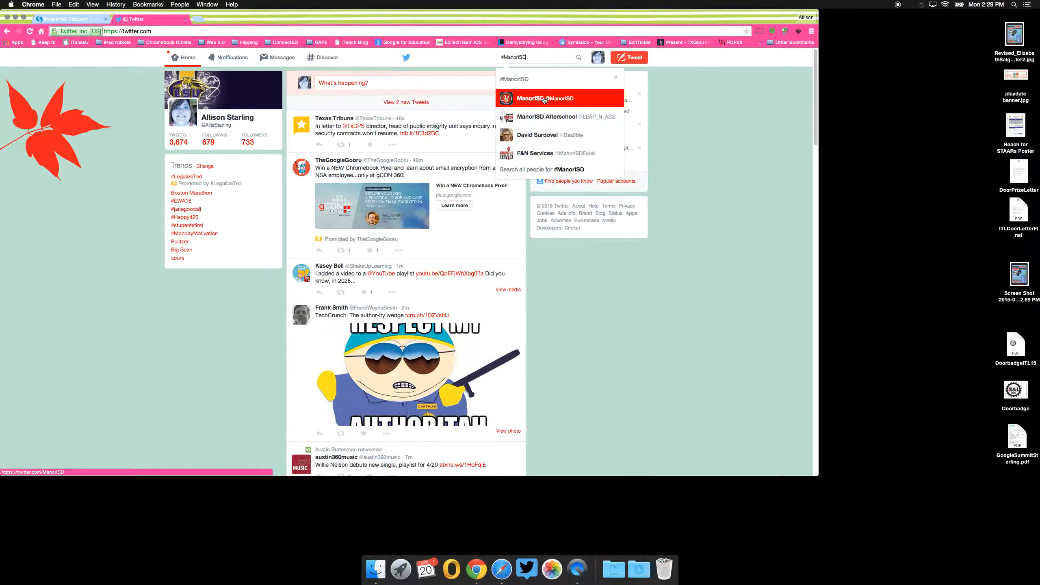
pyautogui.moveTo(557, 116)
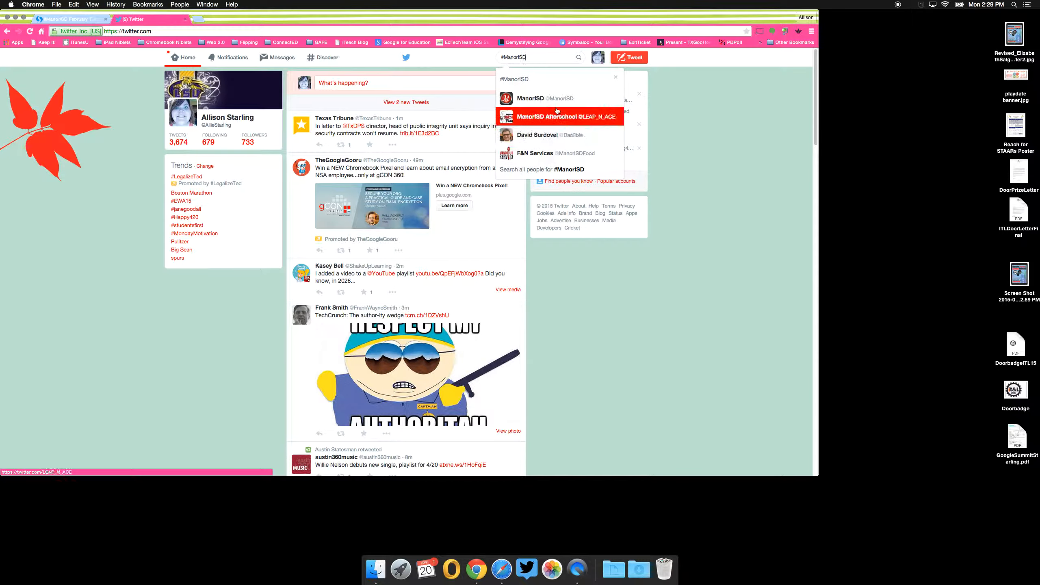
pyautogui.moveTo(557, 98)
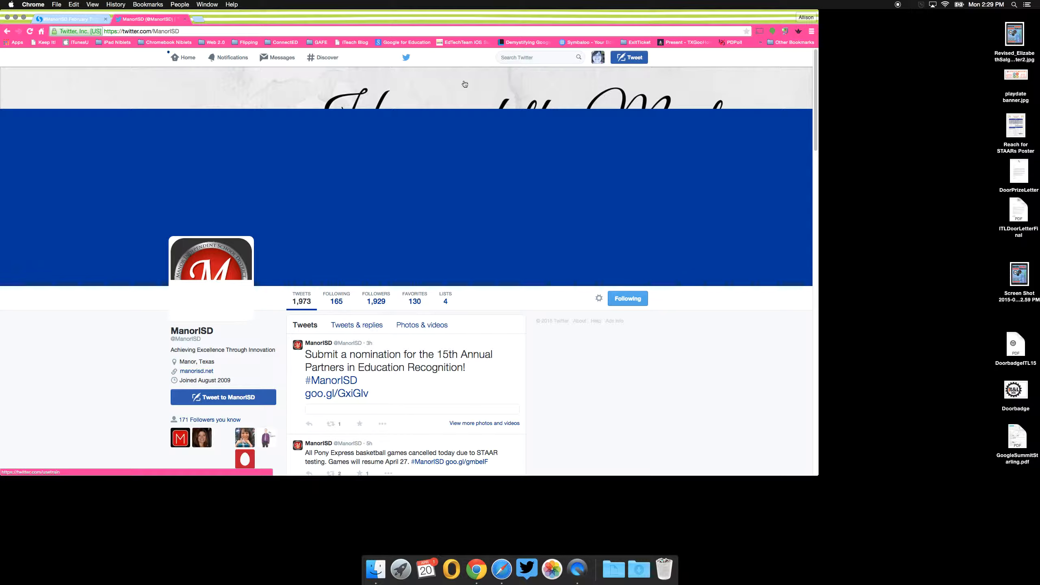
# - Search Twitter for the hashtag #ManorISD and run the search
pyautogui.click(537, 57)
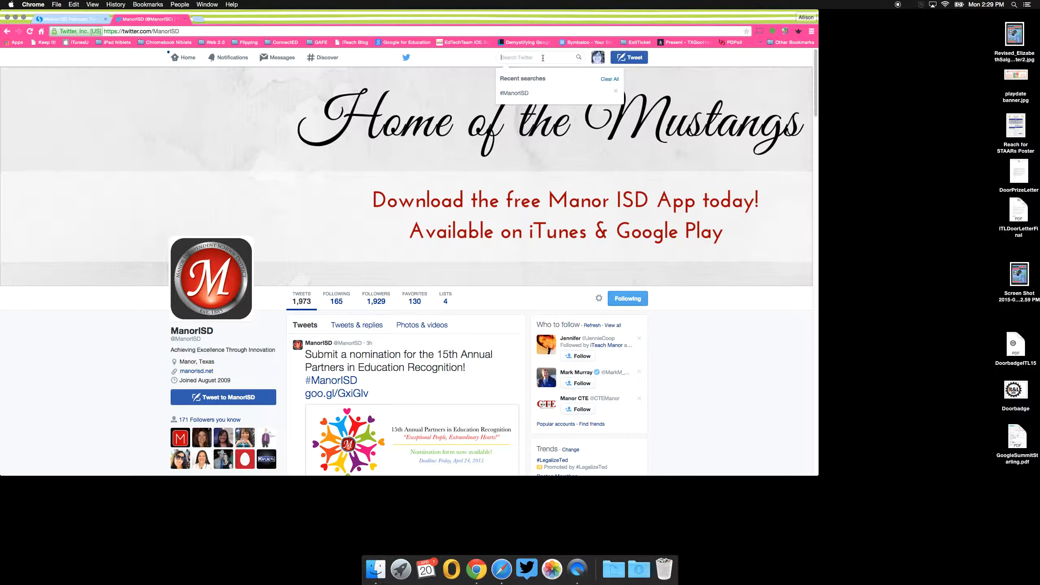
pyautogui.write('#Man')
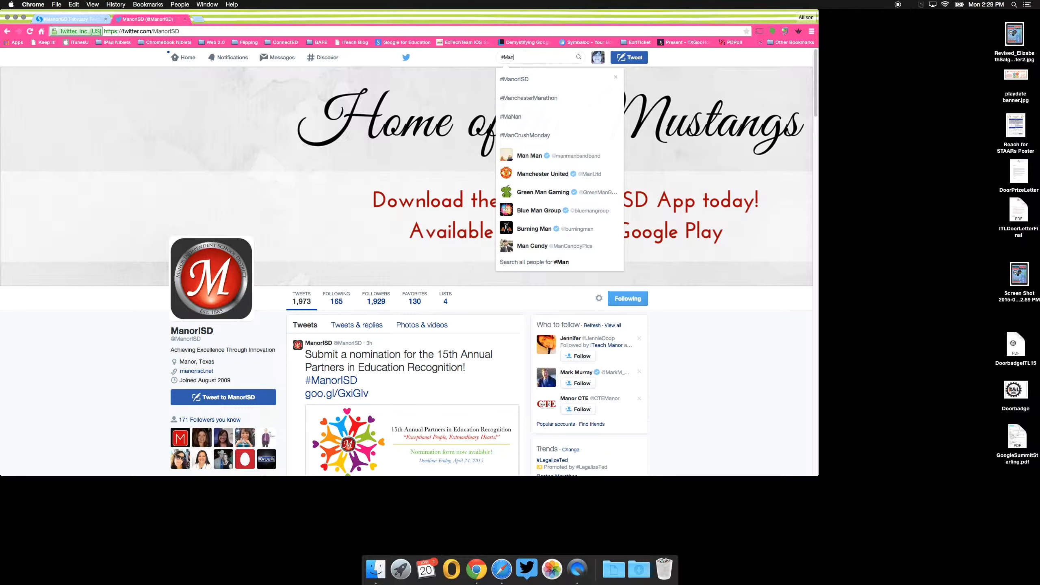
pyautogui.write('orISD')
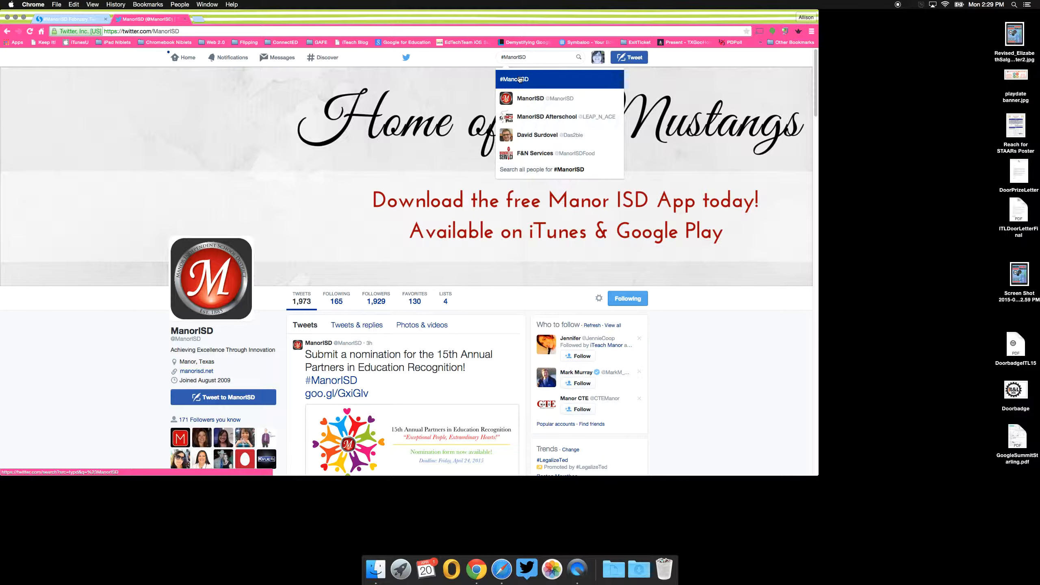
pyautogui.moveTo(514, 57)
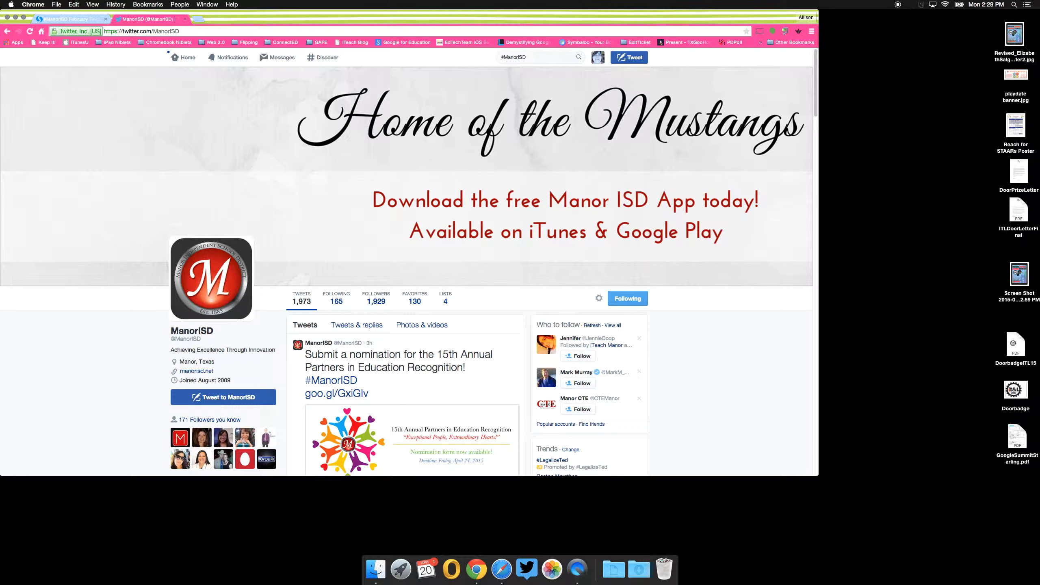
pyautogui.press('Return')
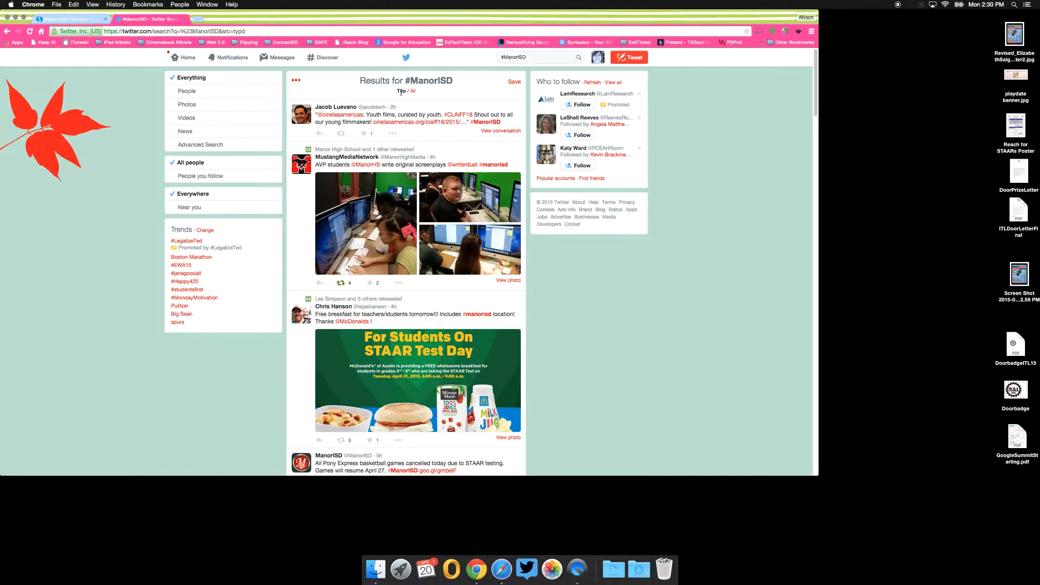
pyautogui.moveTo(412, 91)
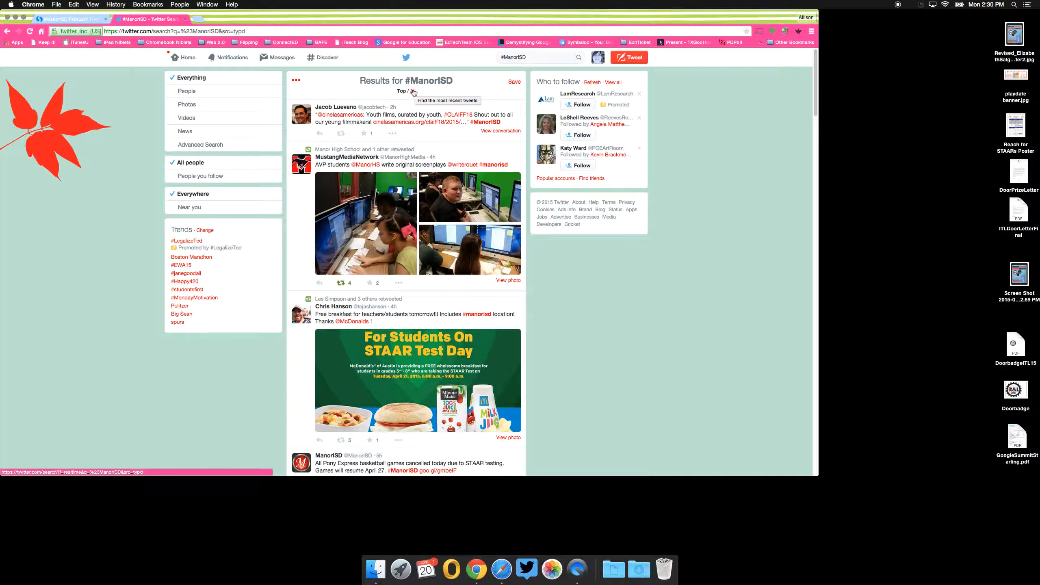
# - Switch the #ManorISD results from Top to All tweets and scroll through them
pyautogui.click(413, 91)
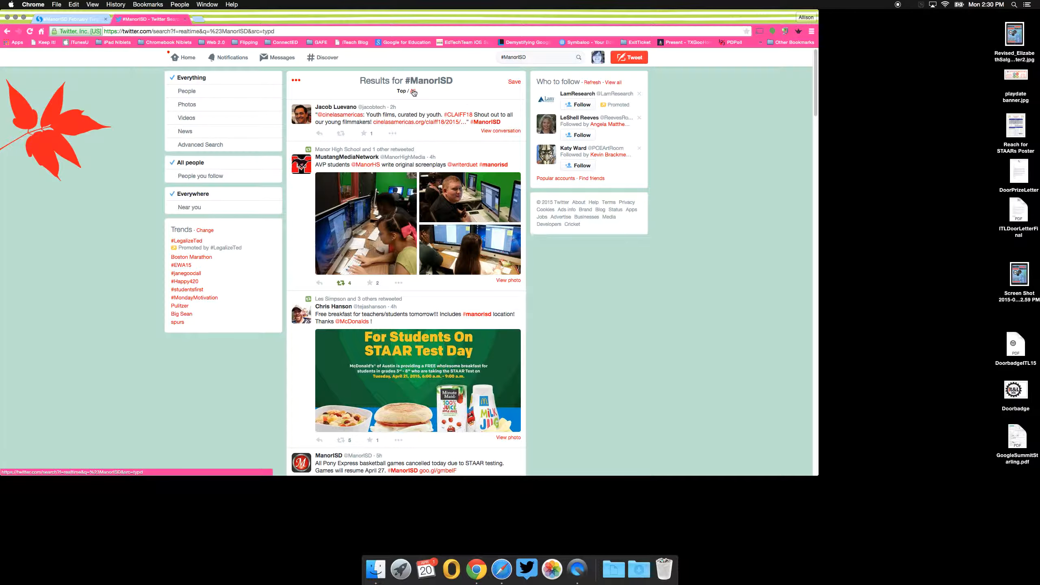
pyautogui.click(409, 92)
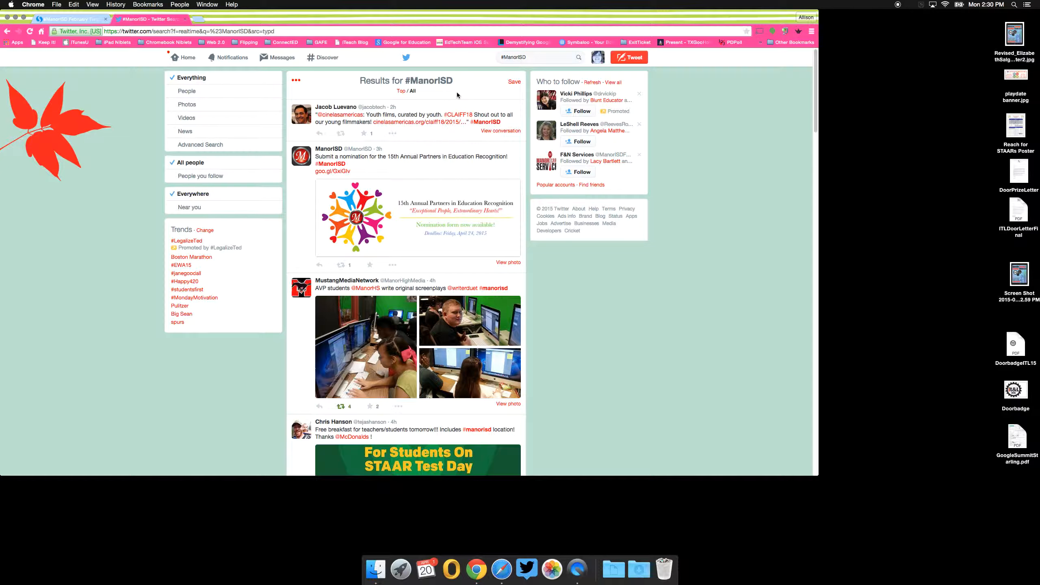
pyautogui.moveTo(466, 186)
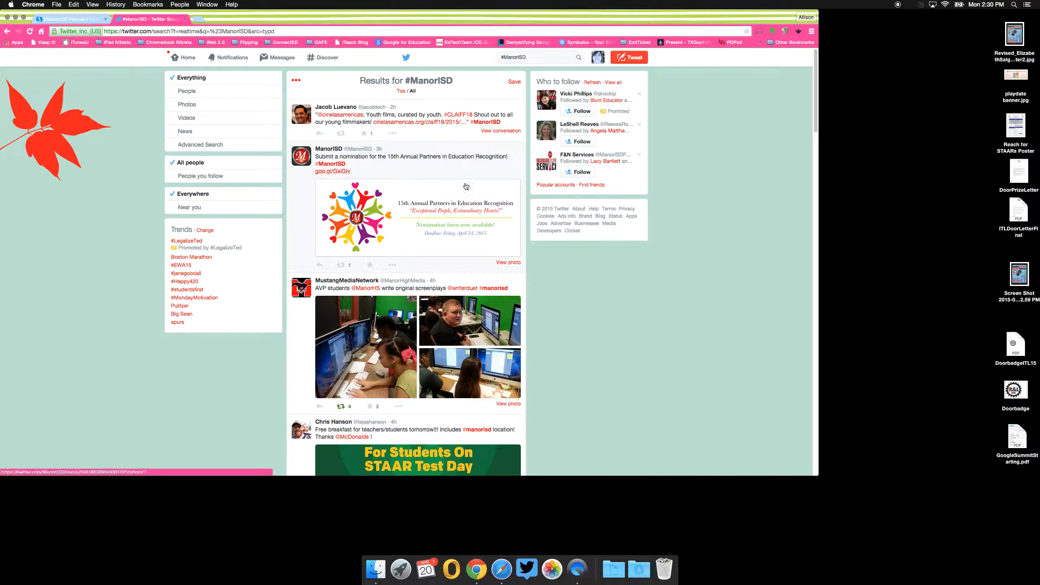
pyautogui.moveTo(452, 287)
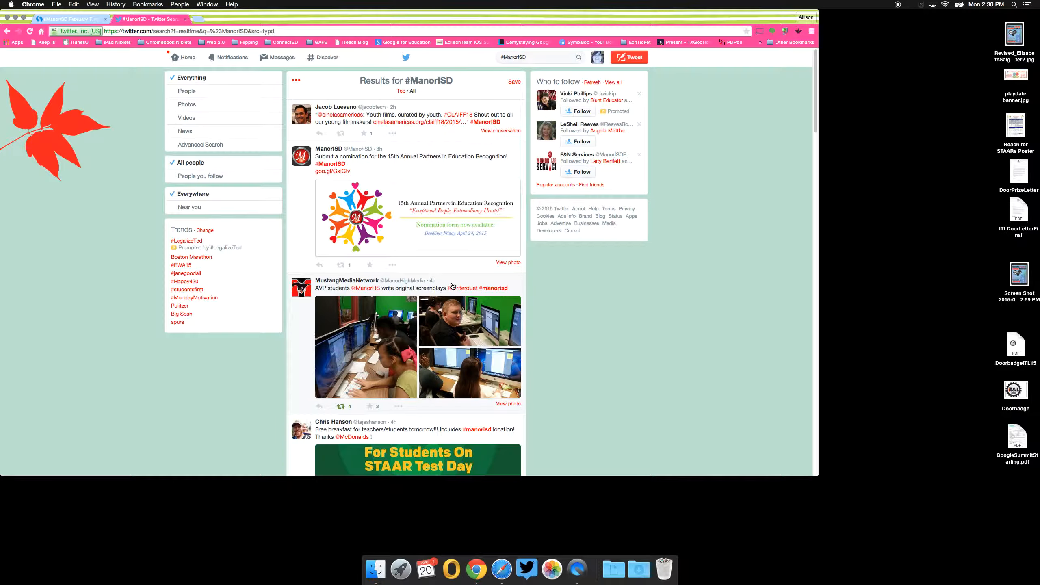
pyautogui.scroll(-3)
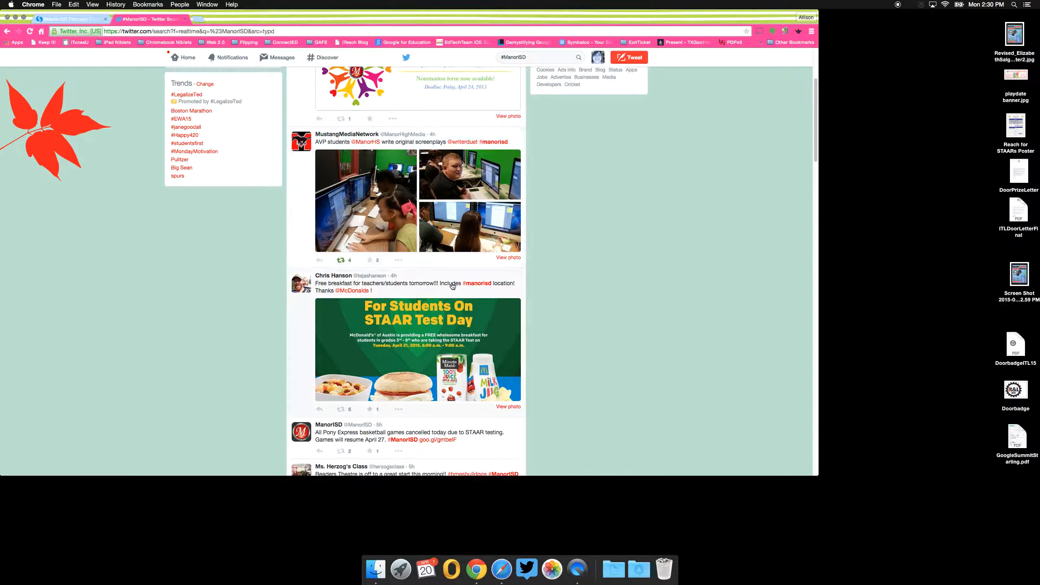
pyautogui.scroll(-3)
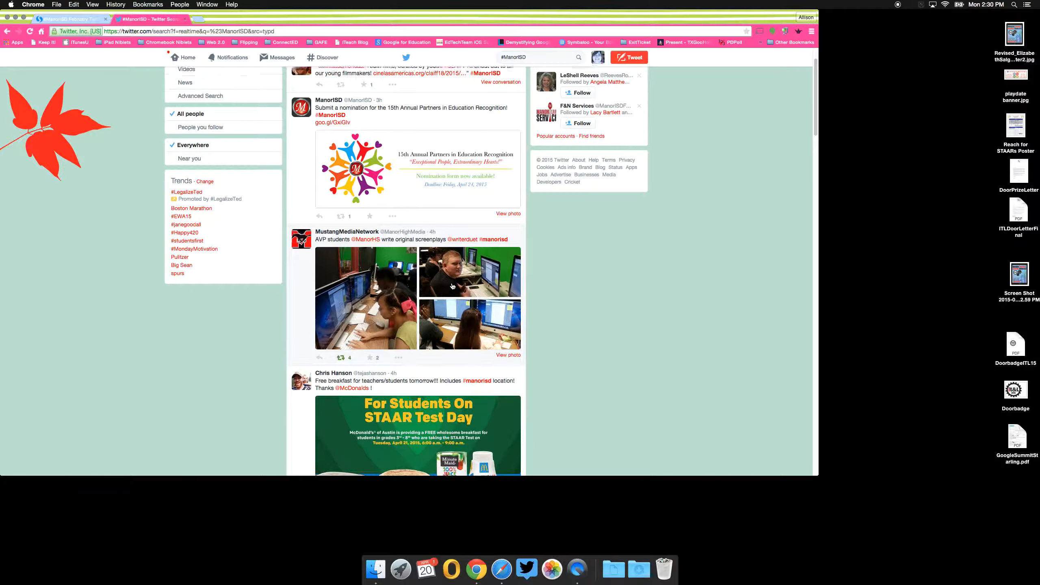
pyautogui.scroll(3)
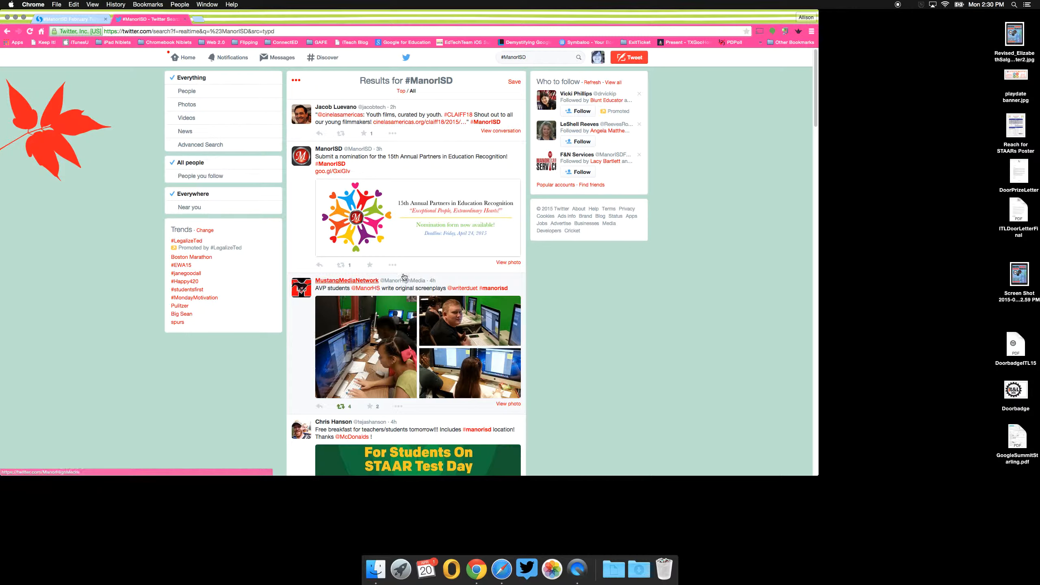
pyautogui.moveTo(568, 295)
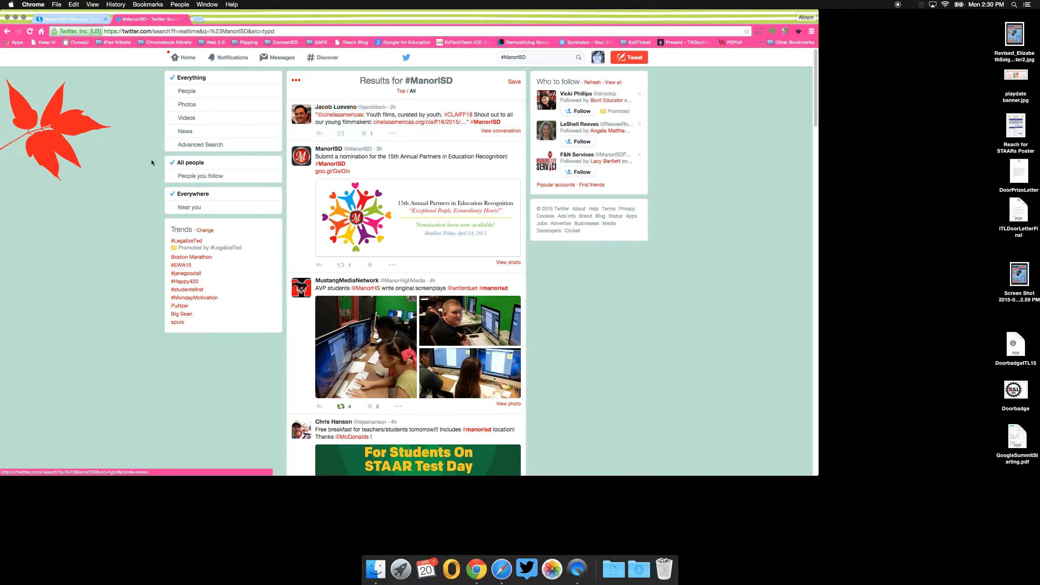
# - Show the Storify '#ManorISD February Twitter Chat' story and scroll through its chat tweets
pyautogui.click(70, 19)
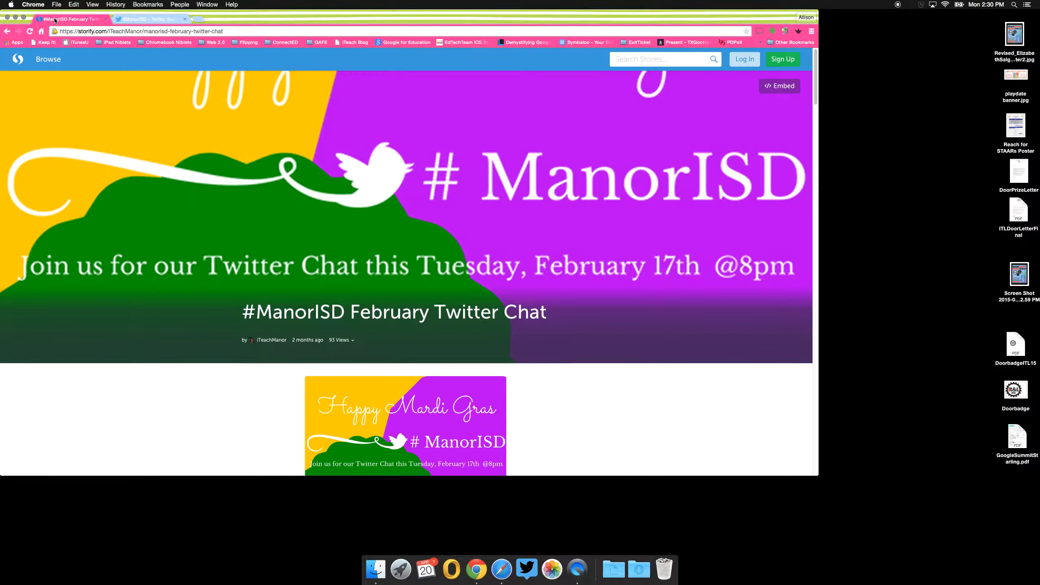
pyautogui.moveTo(642, 346)
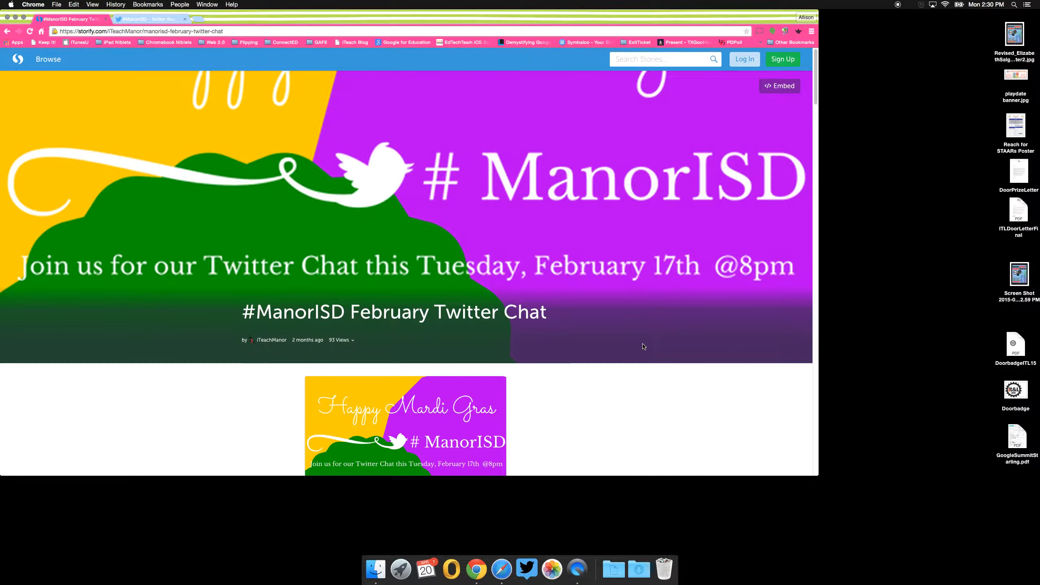
pyautogui.scroll(-3)
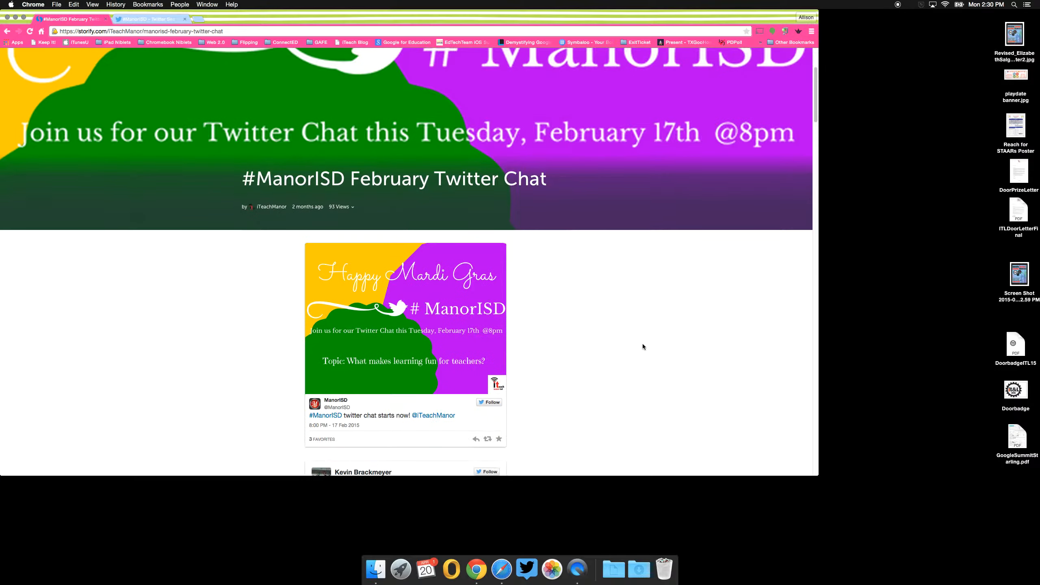
pyautogui.scroll(-3)
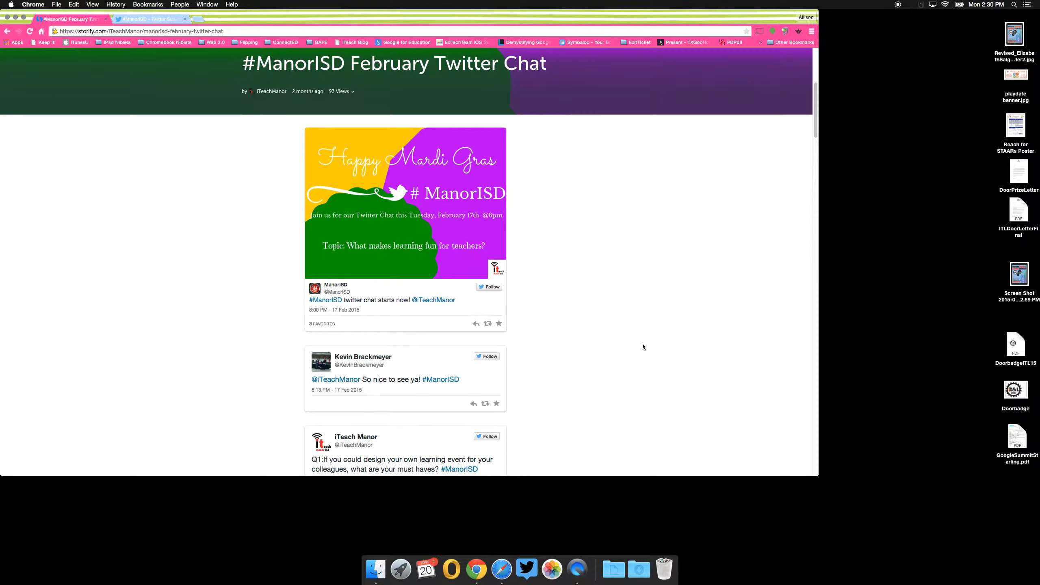
pyautogui.scroll(-3)
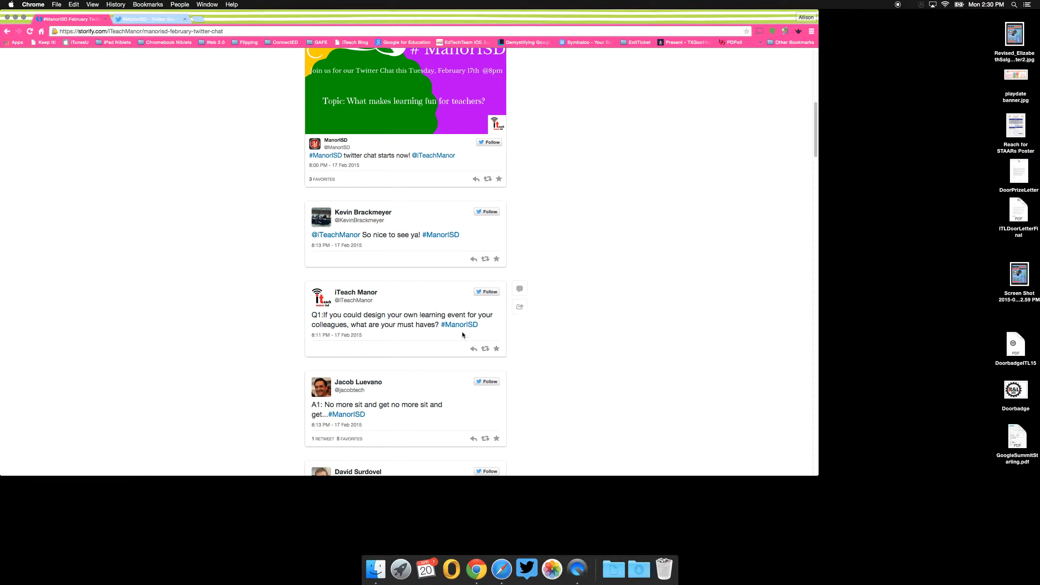
pyautogui.moveTo(309, 409)
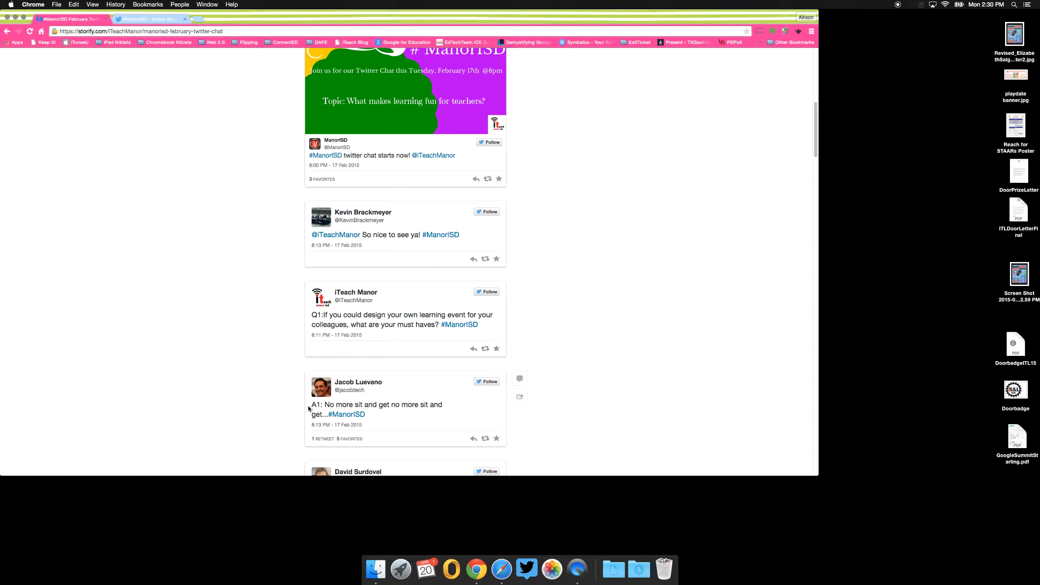
pyautogui.scroll(-3)
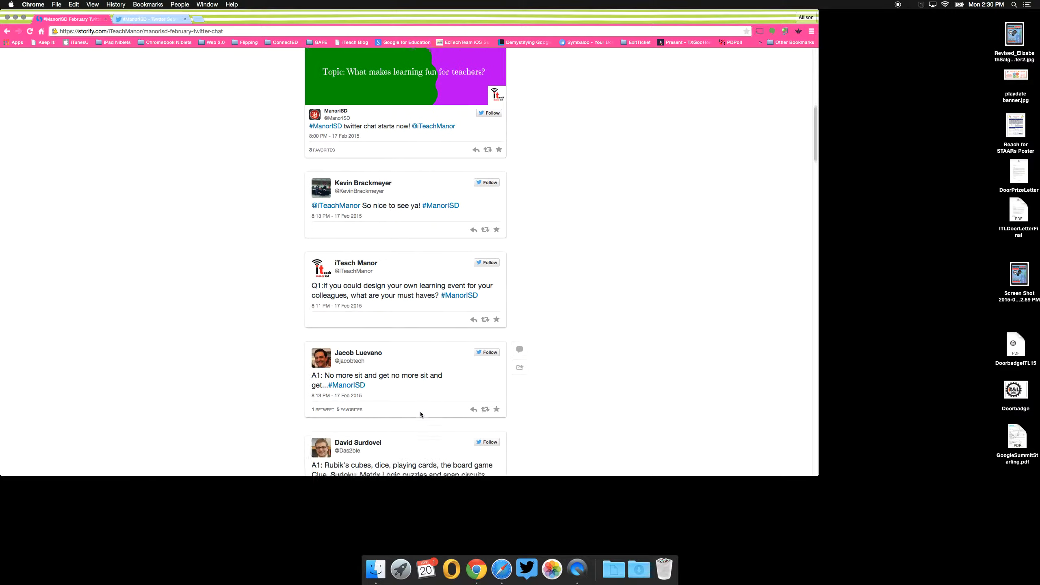
pyautogui.scroll(-3)
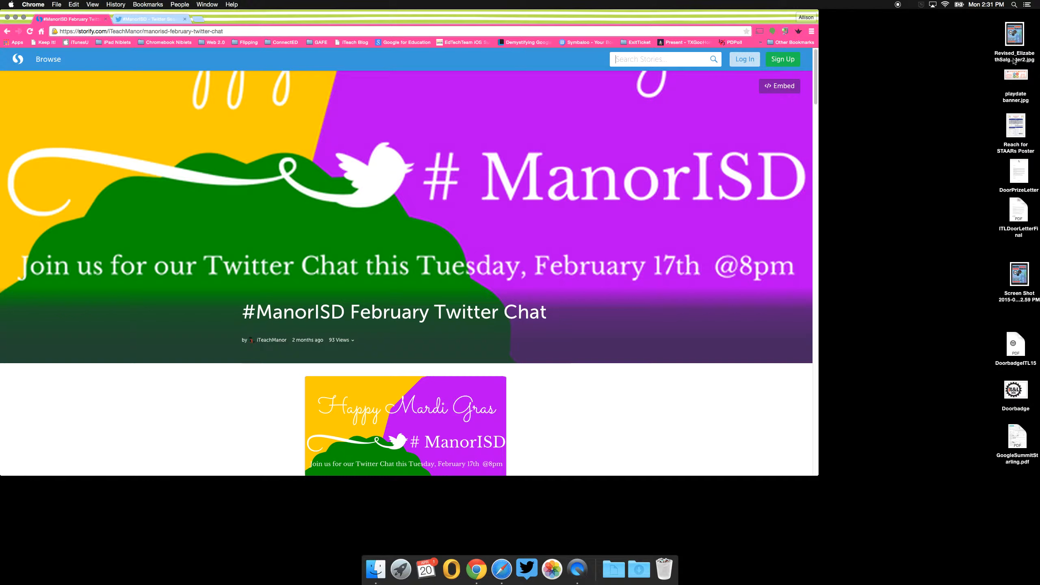
# - Open the Showcase poster JPG and 'playdate banner.jpg' from the desktop in Preview
pyautogui.click(1014, 34)
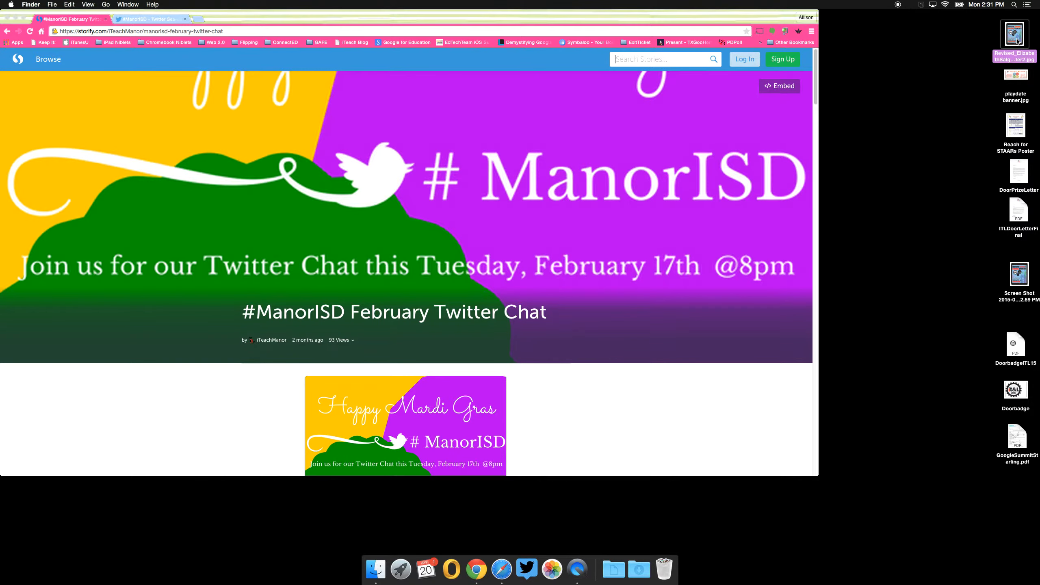
pyautogui.doubleClick(1014, 34)
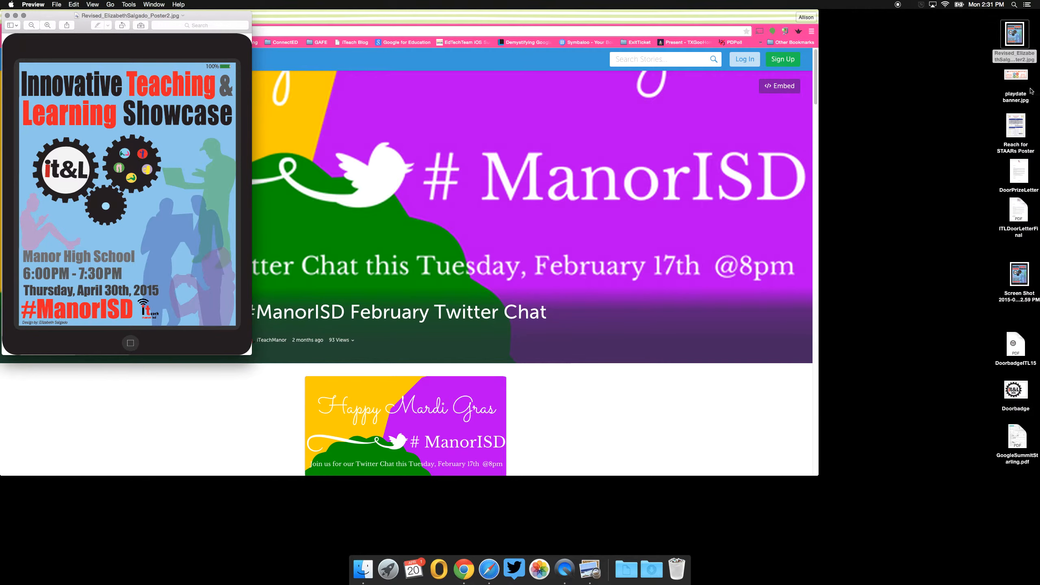
pyautogui.doubleClick(1014, 75)
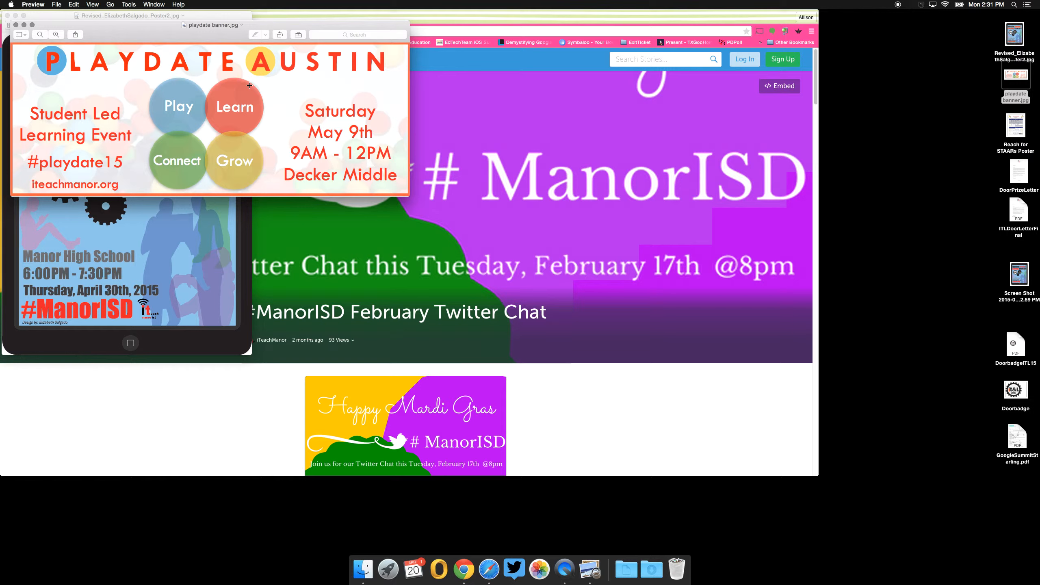
pyautogui.moveTo(182, 97)
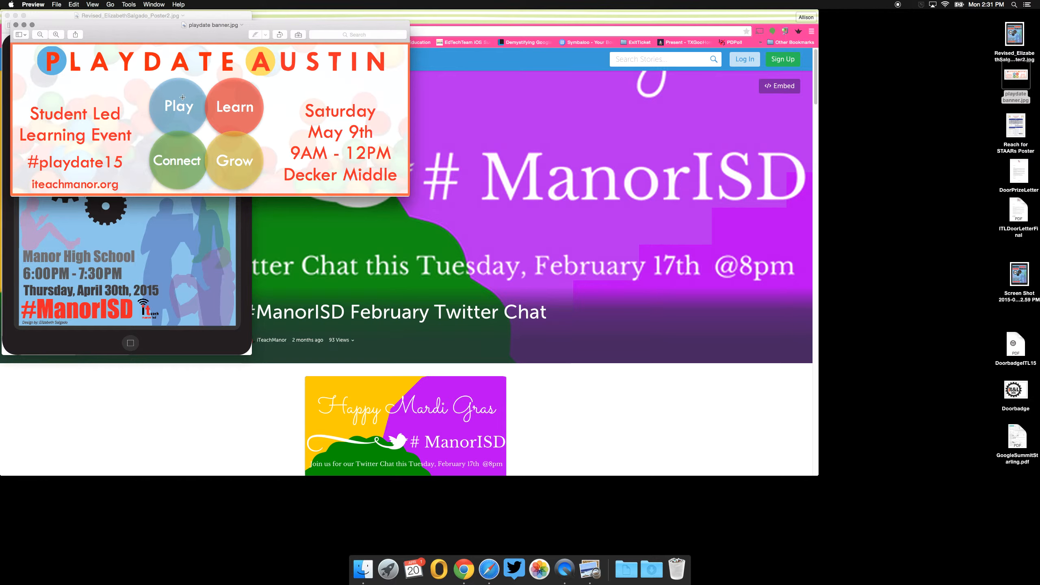